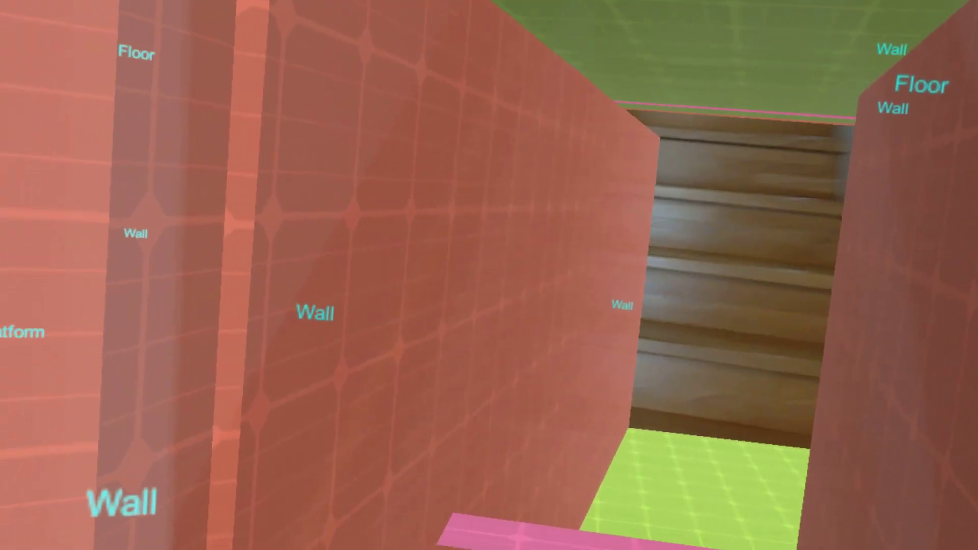
mouse_move(490, 275)
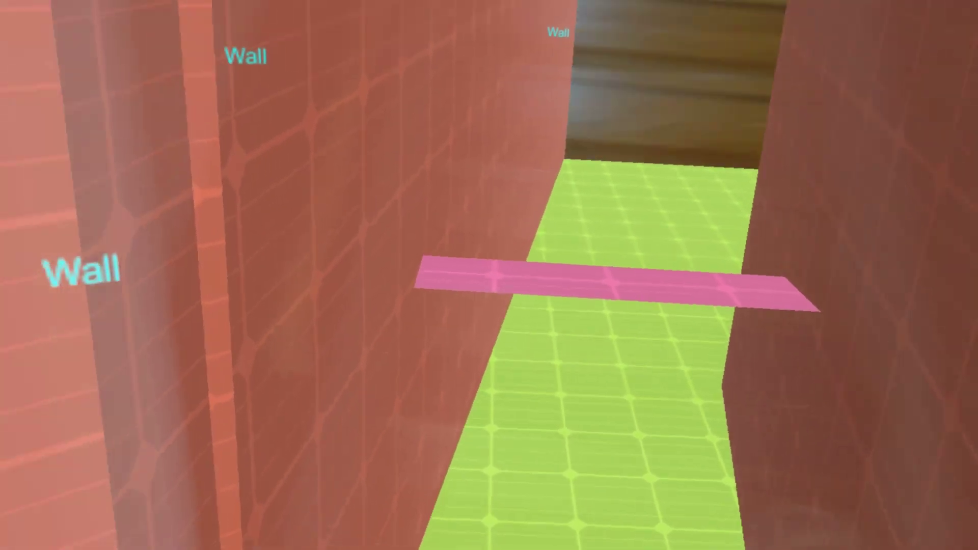
mouse_move(489, 275)
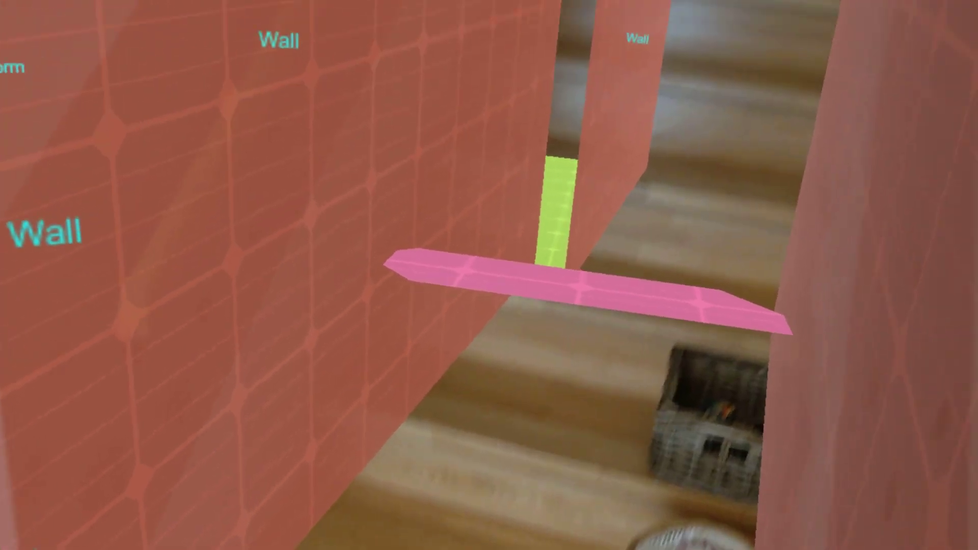
mouse_move(489, 276)
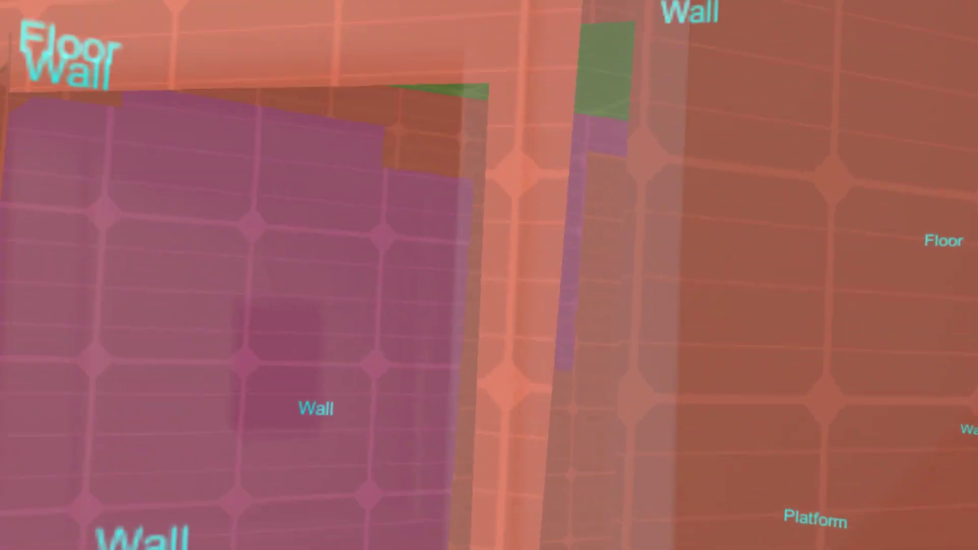